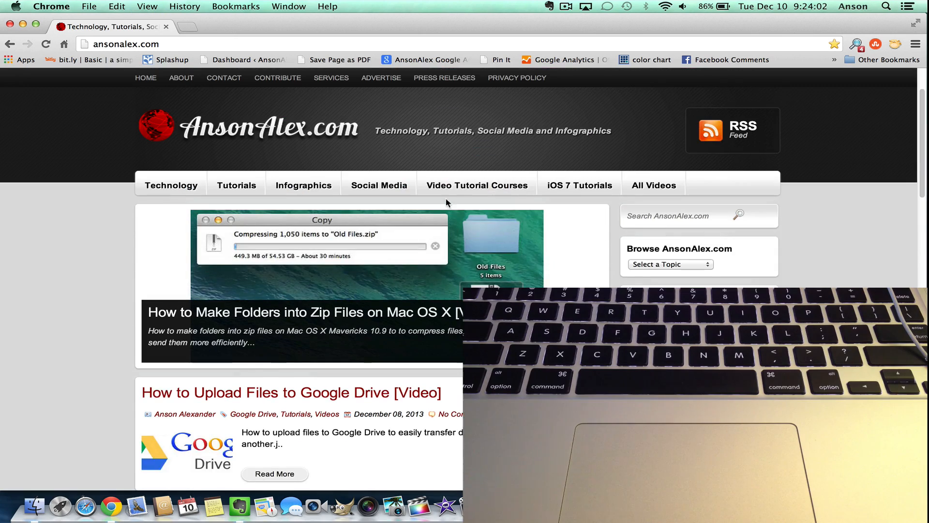
# Step: Zoom the AnsonAlex.com page in Chrome with Cmd+Plus
pyautogui.click(476, 185)
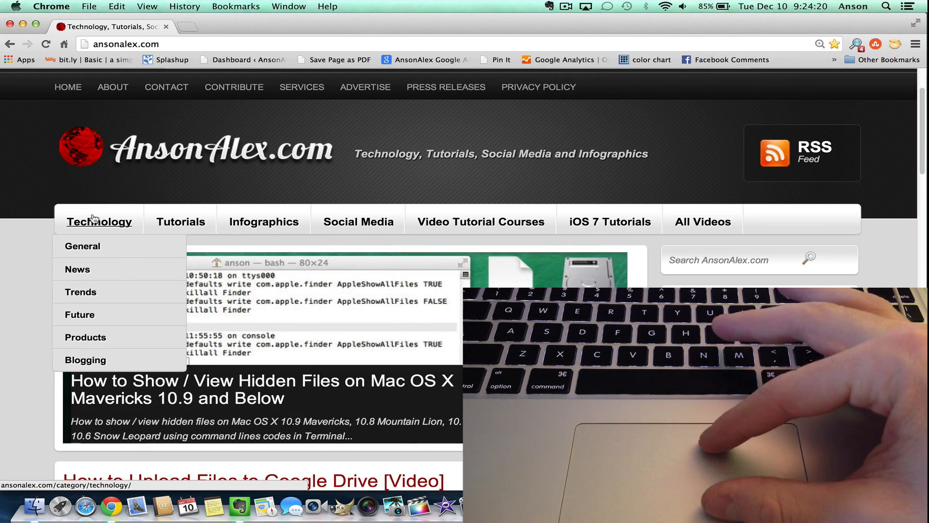
pyautogui.press('cmd++')
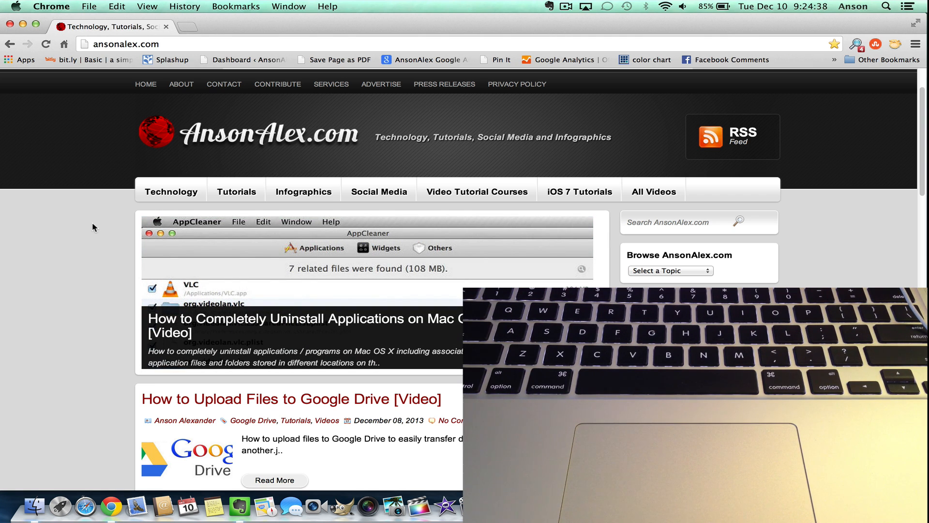
# Step: Via Apple menu > System Preferences > Displays, choose Scaled > Larger Text and confirm the switch
pyautogui.click(19, 5)
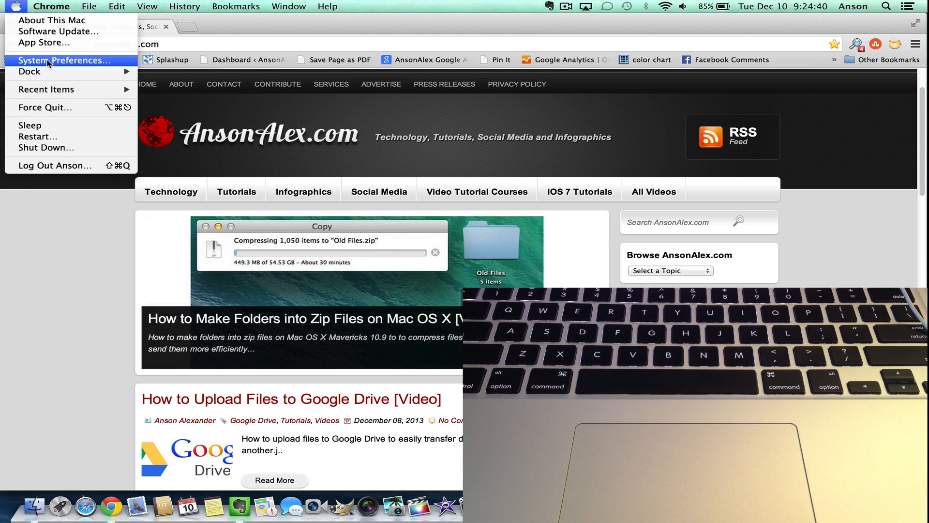
pyautogui.click(65, 60)
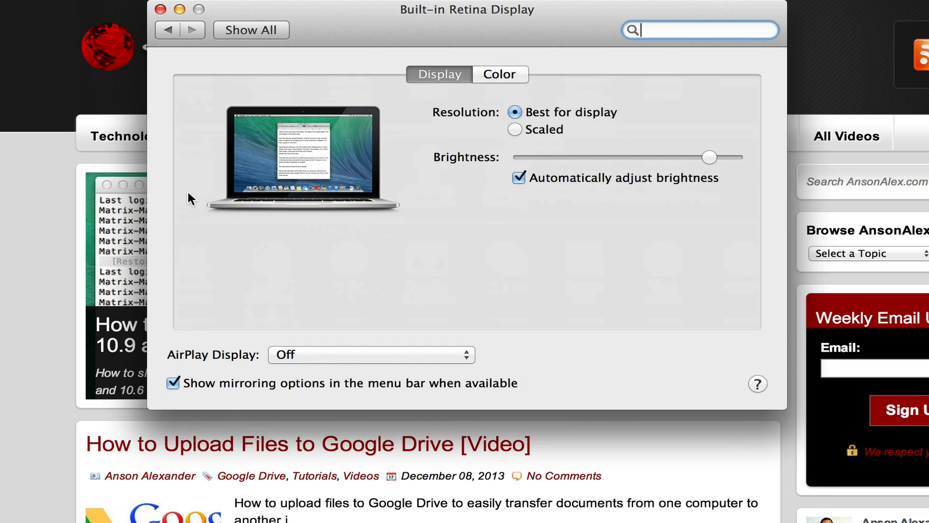
pyautogui.click(515, 129)
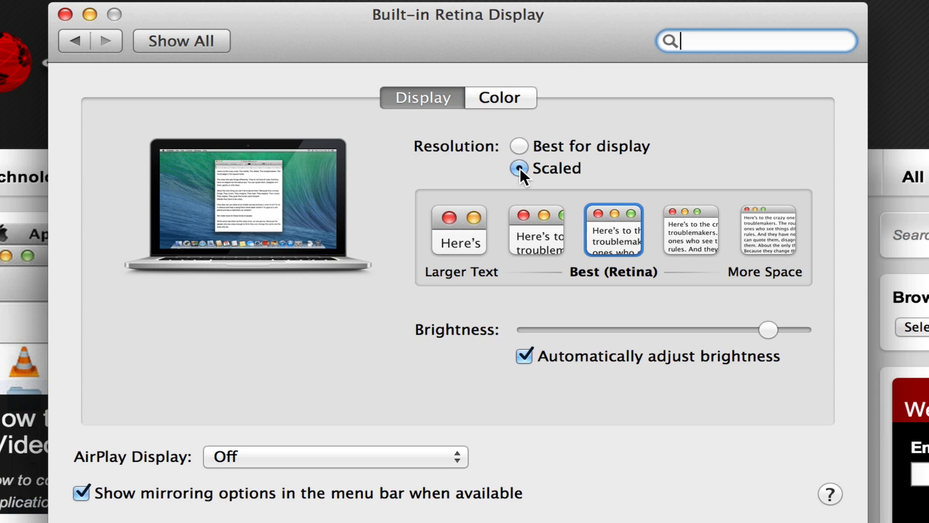
pyautogui.click(517, 169)
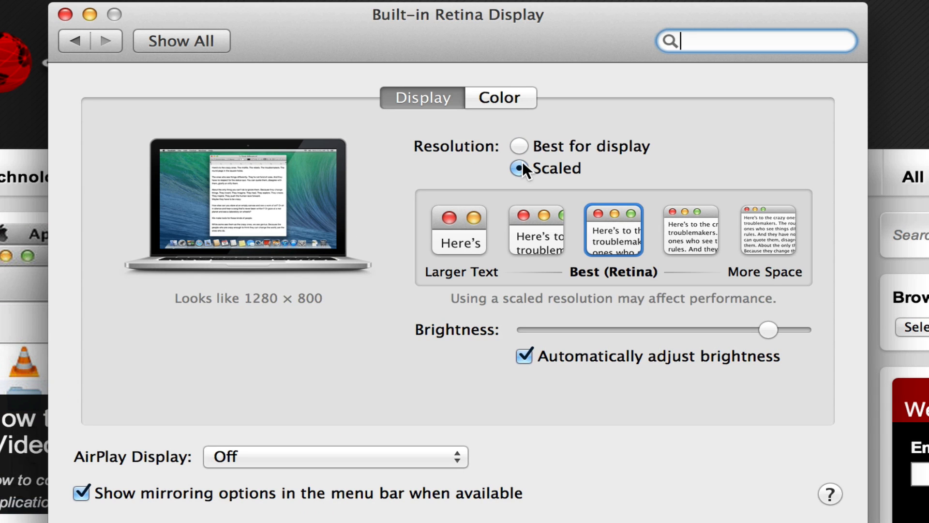
pyautogui.click(458, 237)
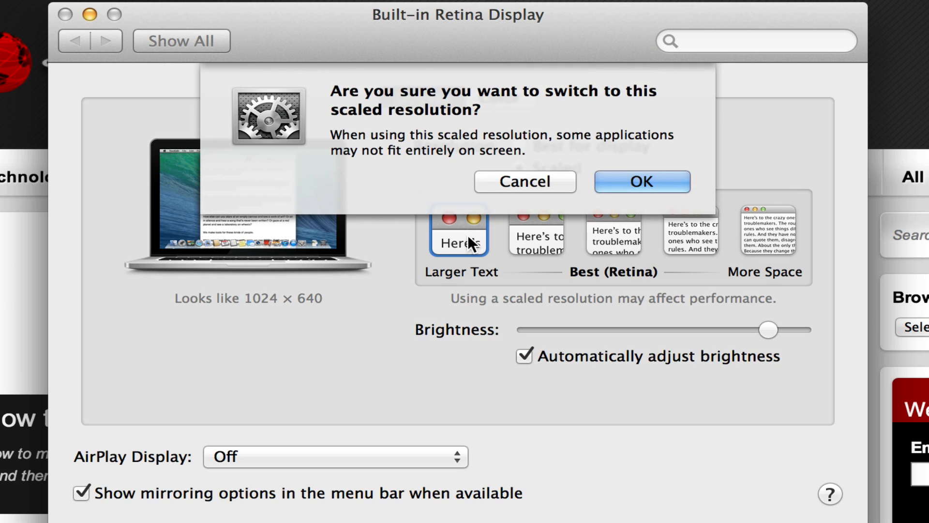
pyautogui.click(643, 181)
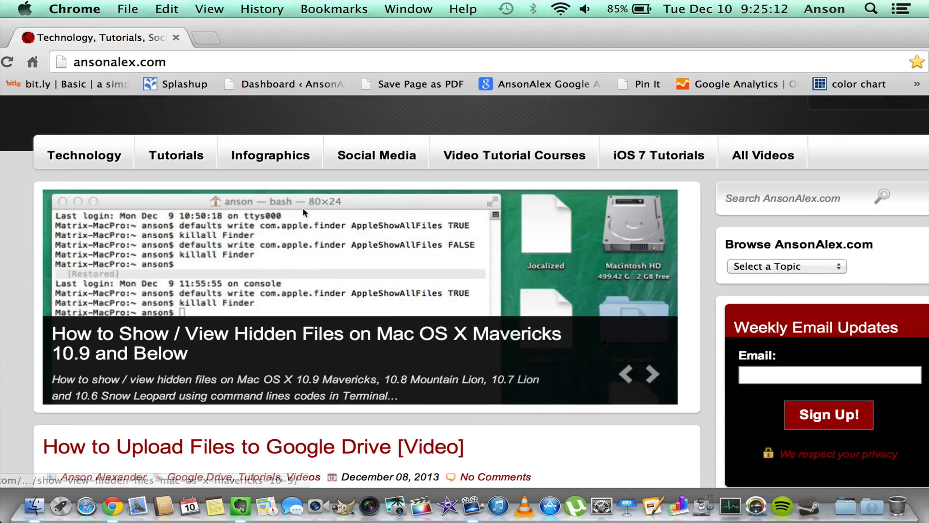
# Step: Scroll the AnsonAlex.com page to view it at the new larger-text resolution
pyautogui.scroll(-3)
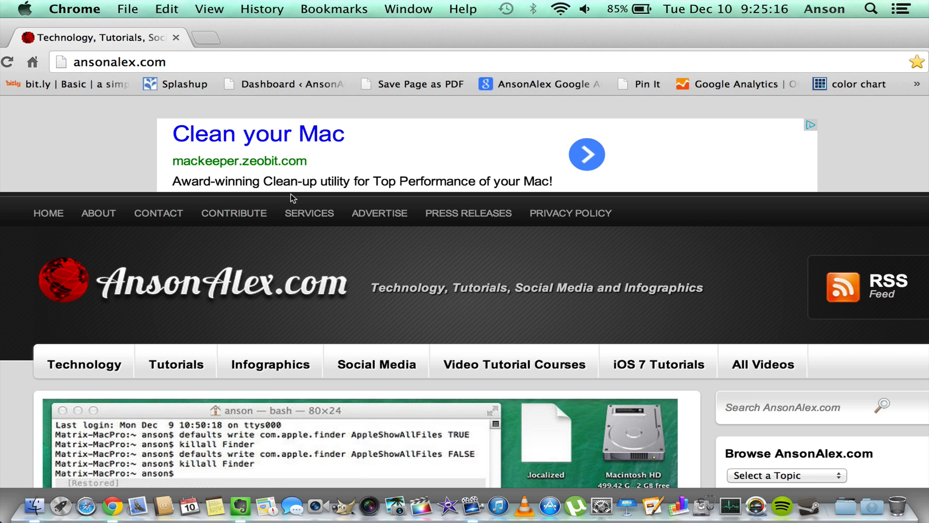
# Step: Reopen System Preferences from the Apple menu and go to the Displays pane
pyautogui.click(27, 8)
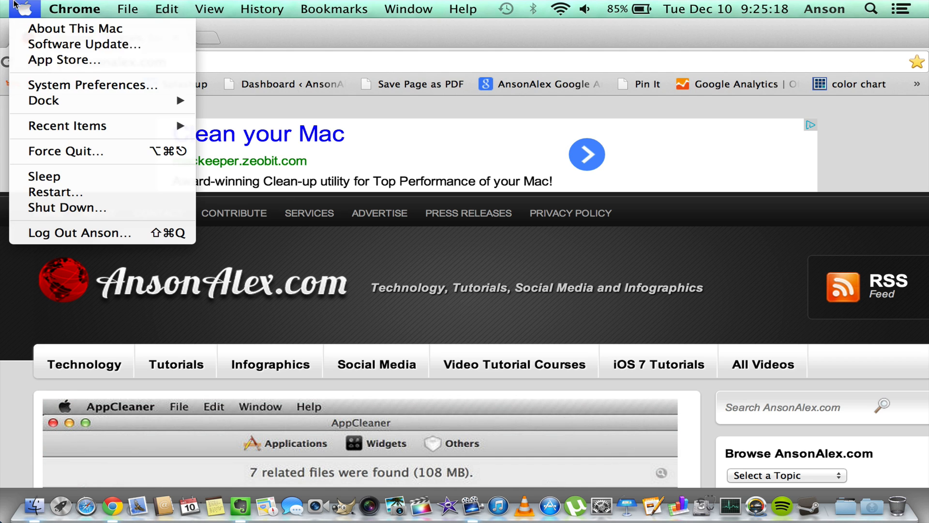
pyautogui.click(91, 85)
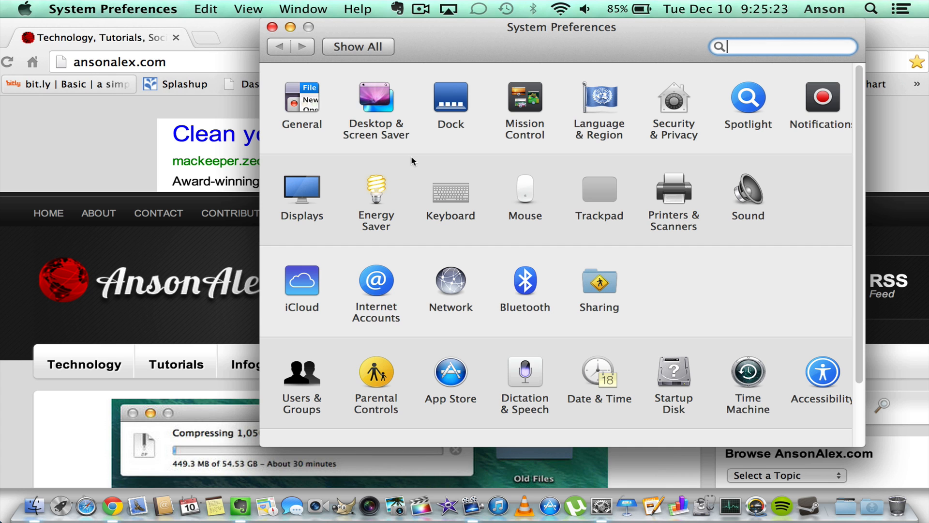
pyautogui.click(302, 190)
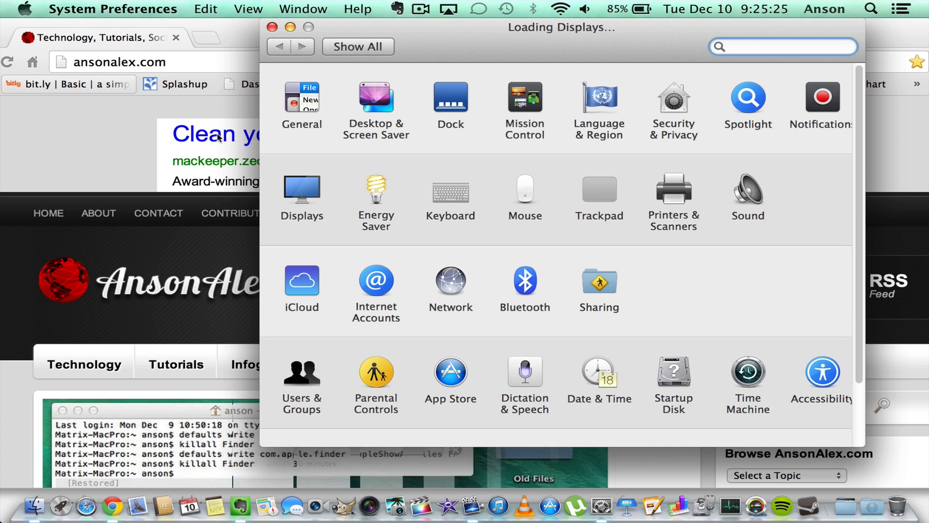